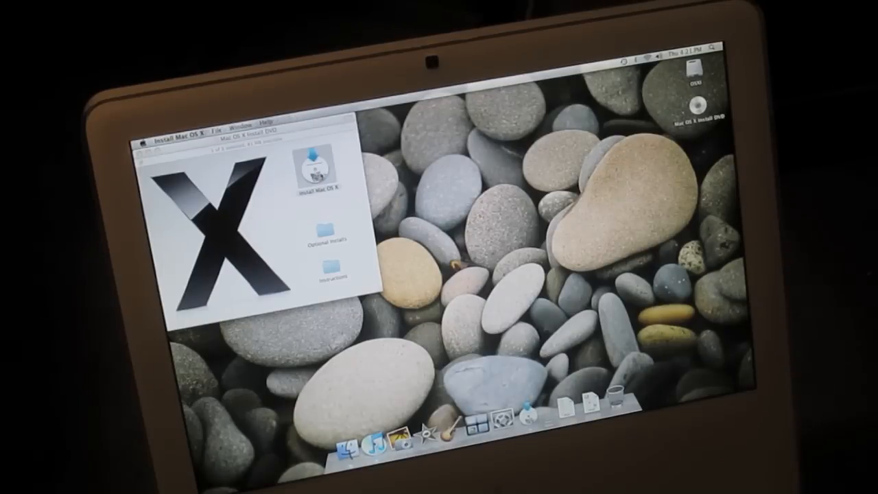
Step: Launch Install Mac OS X from the Snow Leopard DVD and continue past its welcome screen
double_click(318, 162)
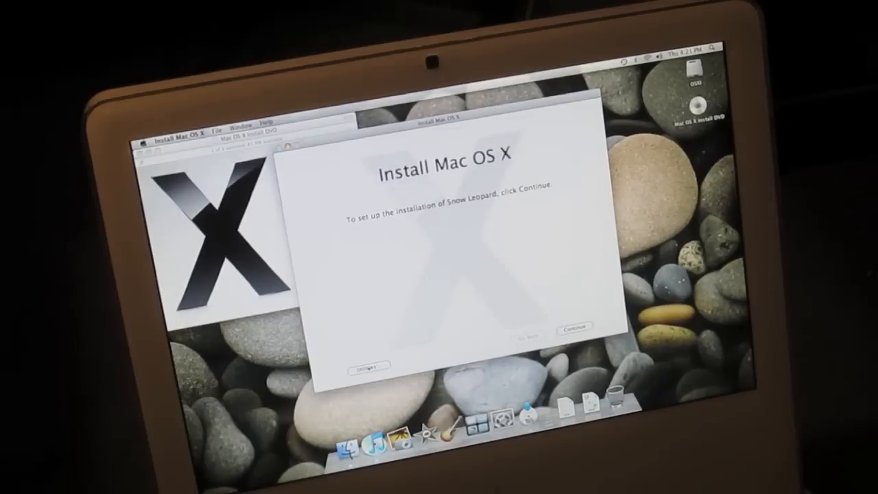
left_click(573, 325)
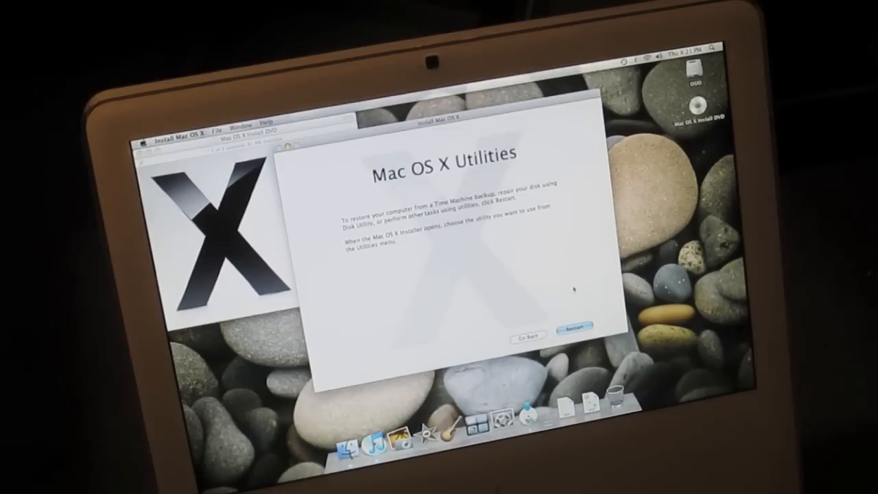
mouse_move(610, 250)
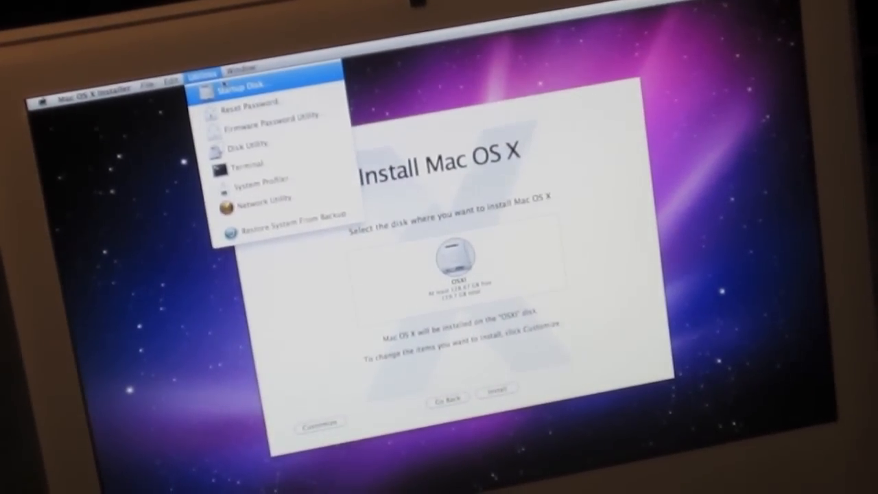
mouse_move(250, 145)
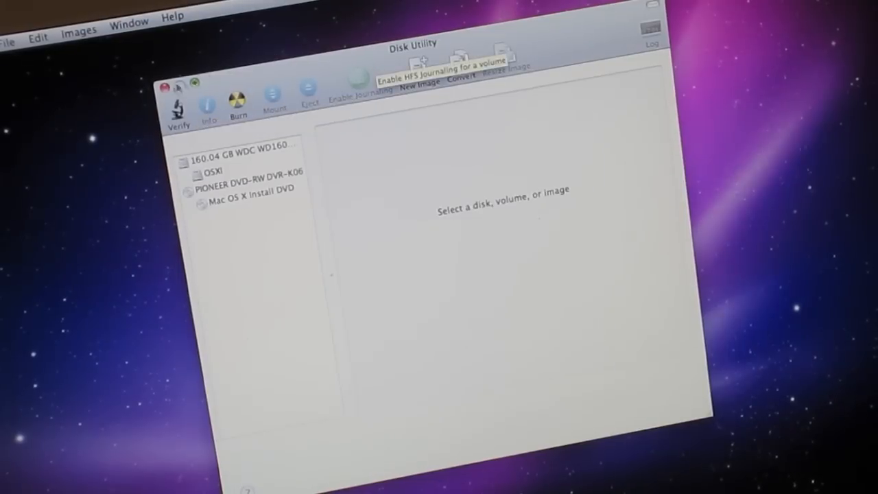
Step: Set the 160 GB WDC drive to erase as Mac OS Extended (Journaled) named 'Macintosh HD'
left_click(244, 145)
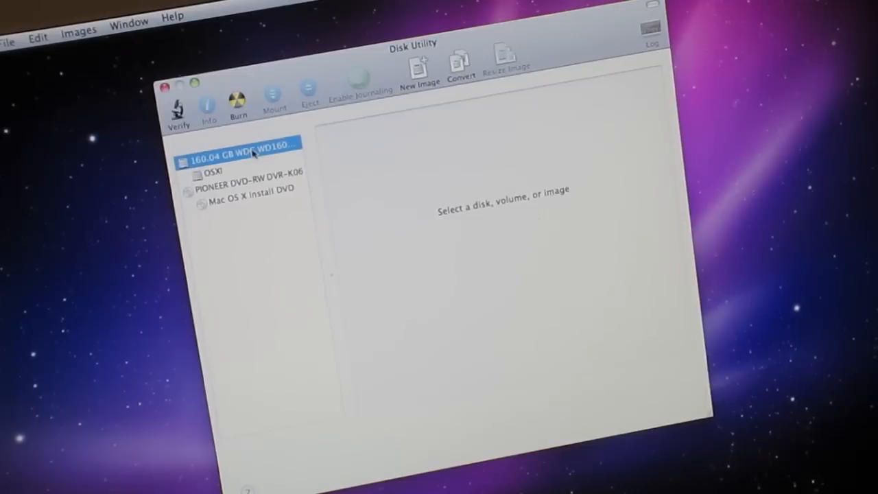
left_click(240, 144)
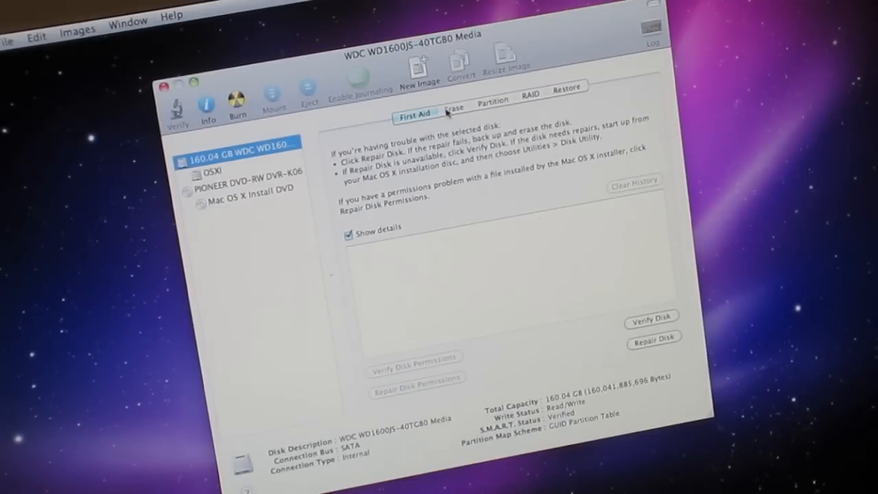
left_click(454, 107)
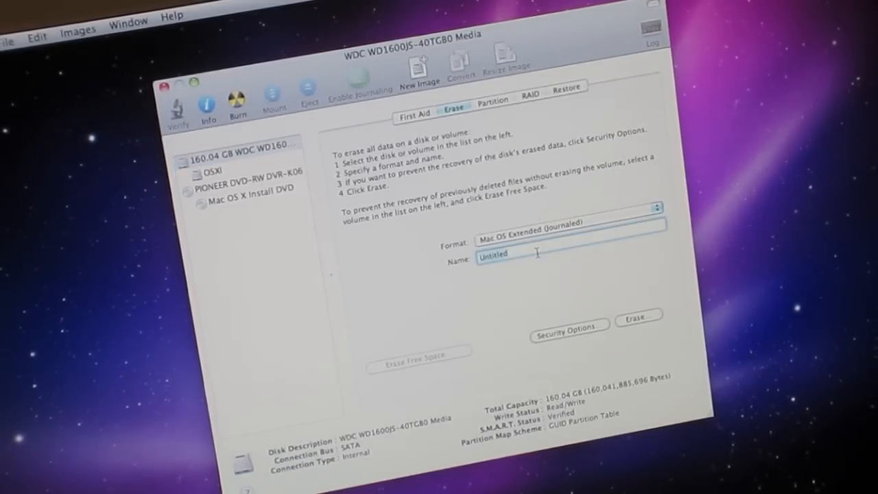
type("Macinto")
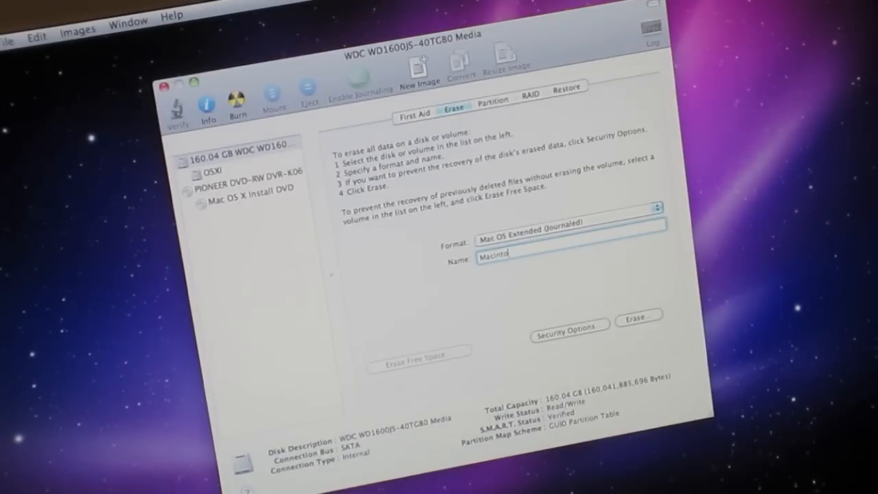
type("sh HD")
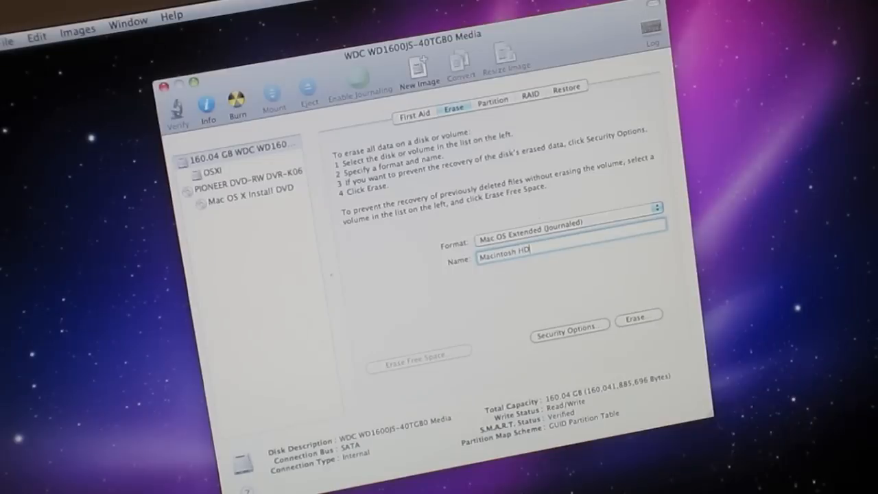
mouse_move(652, 277)
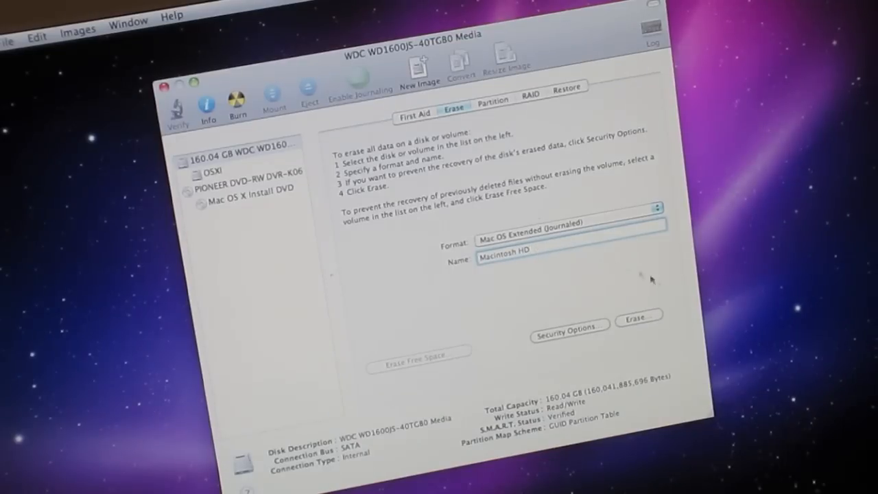
Step: Erase the 160 GB drive with the Zero Out Data security option and confirm the wipe
left_click(567, 327)
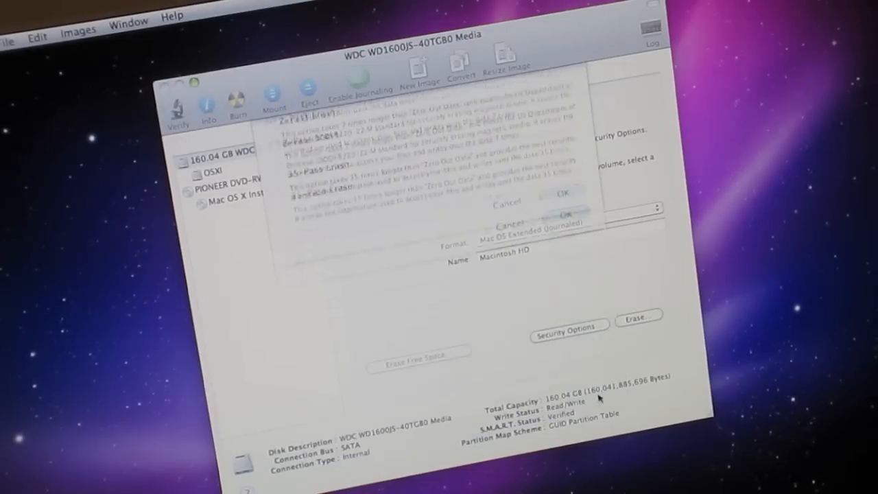
left_click(562, 199)
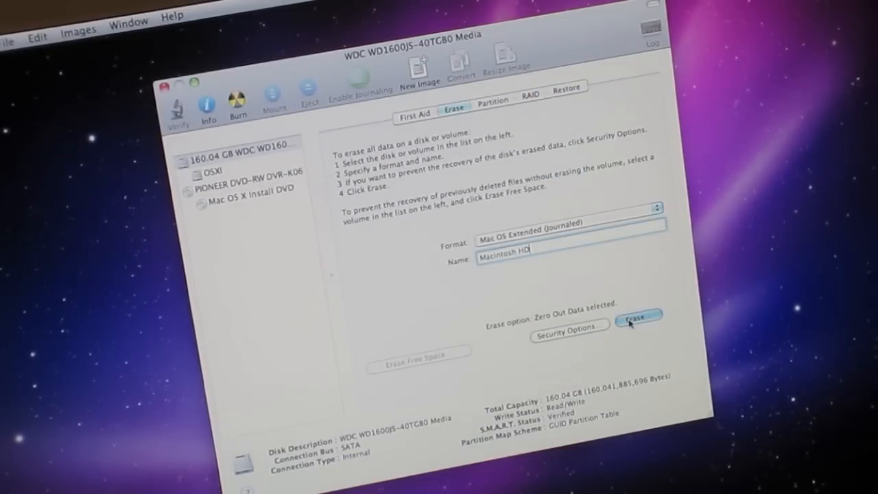
left_click(636, 316)
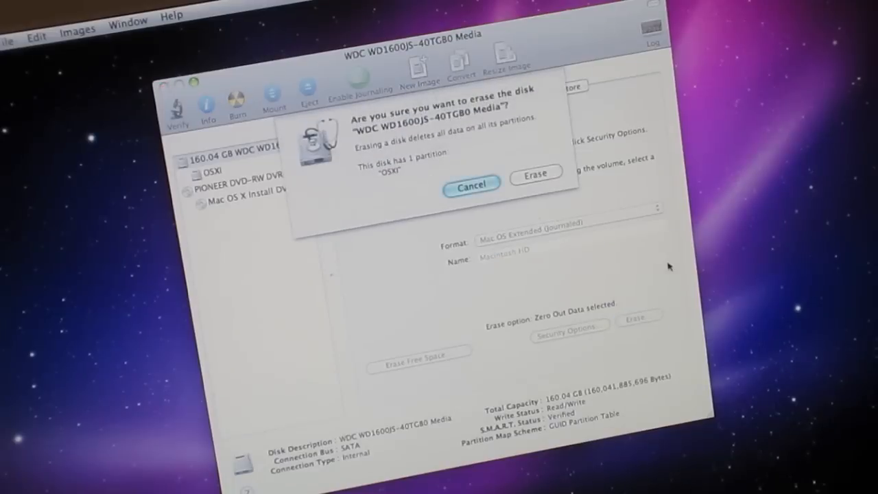
mouse_move(579, 161)
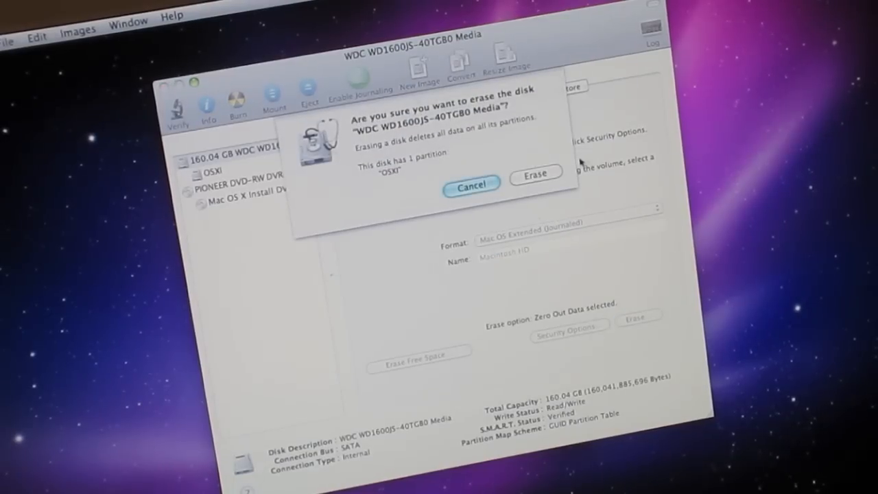
mouse_move(535, 173)
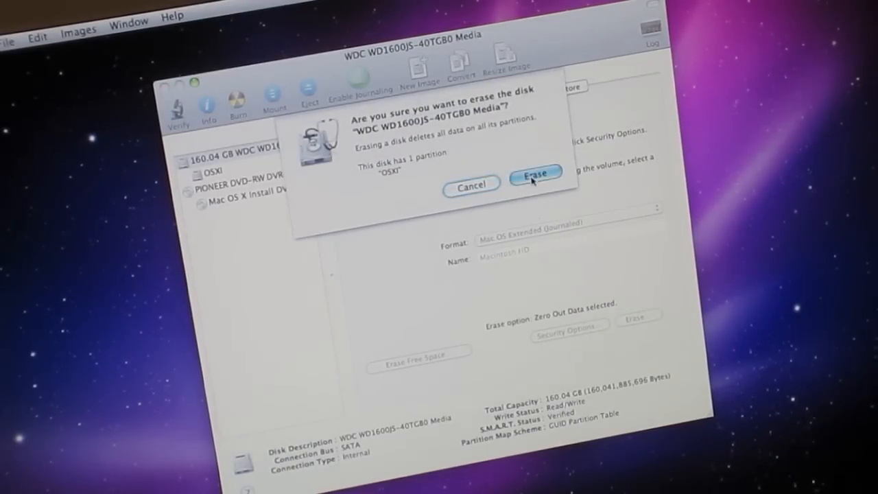
left_click(535, 173)
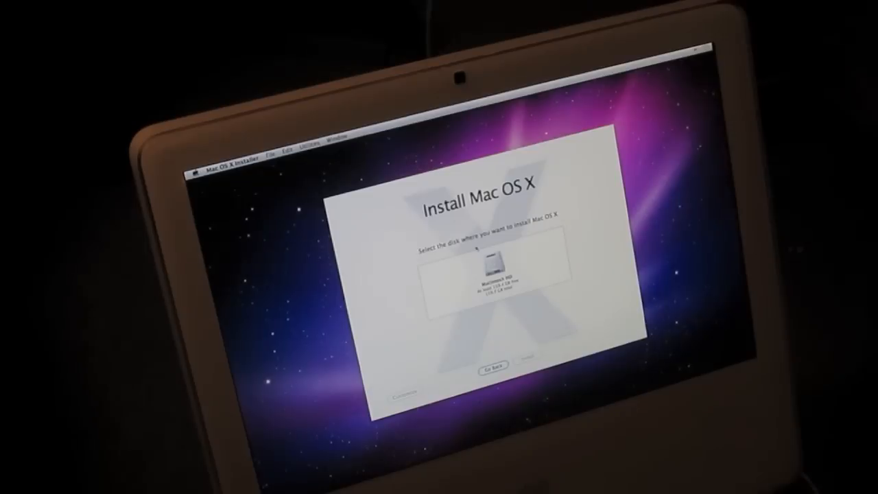
Step: Choose the freshly erased Macintosh HD as the Mac OS X install destination
left_click(494, 271)
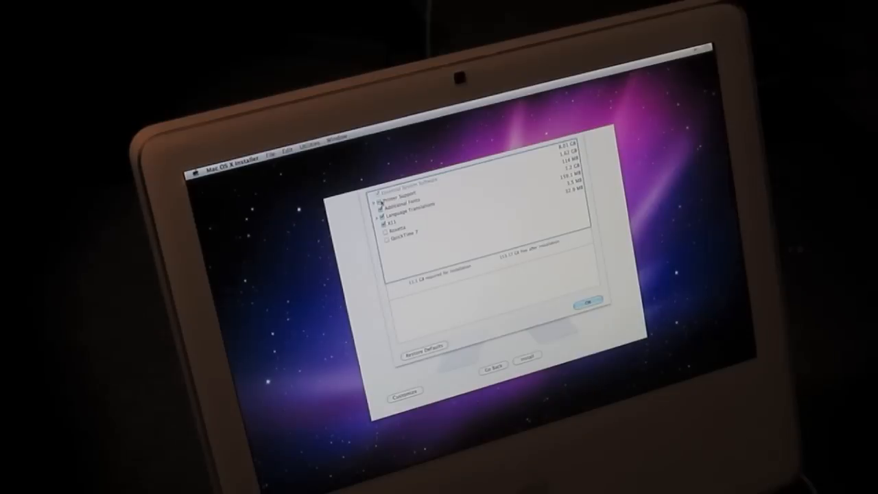
Step: Untick unwanted optional packages such as language translations and start installing Snow Leopard
left_click(398, 203)
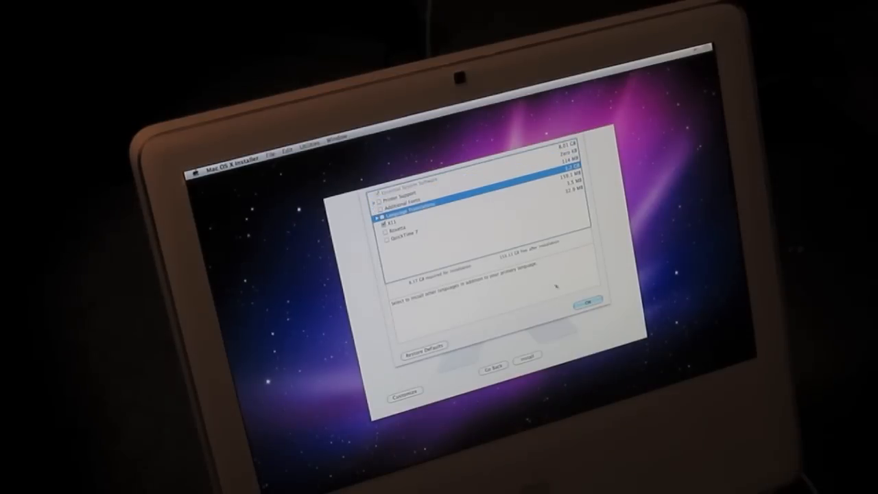
left_click(587, 303)
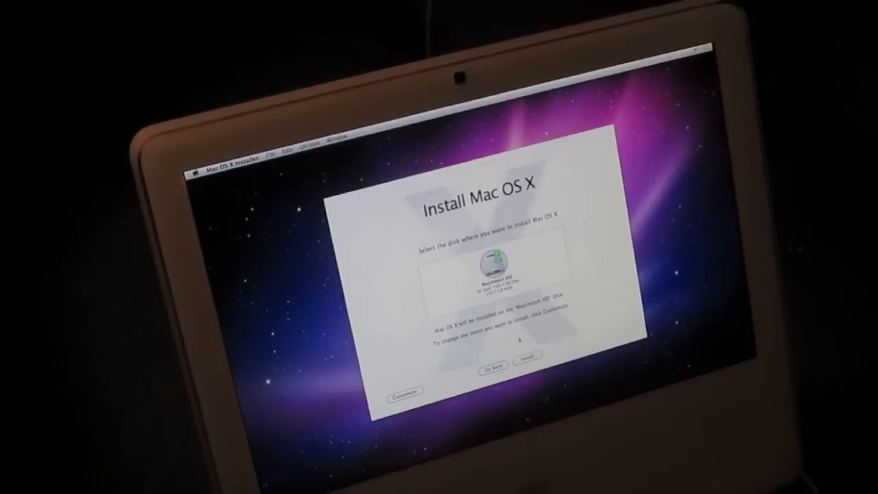
left_click(527, 357)
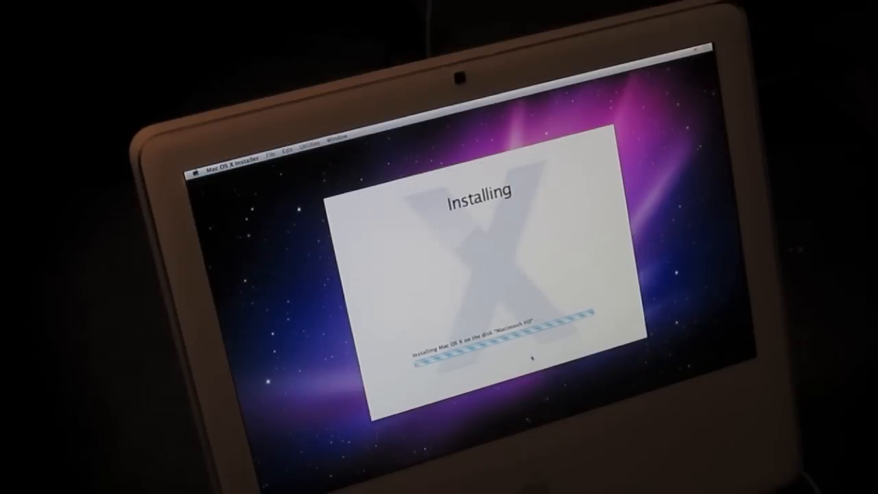